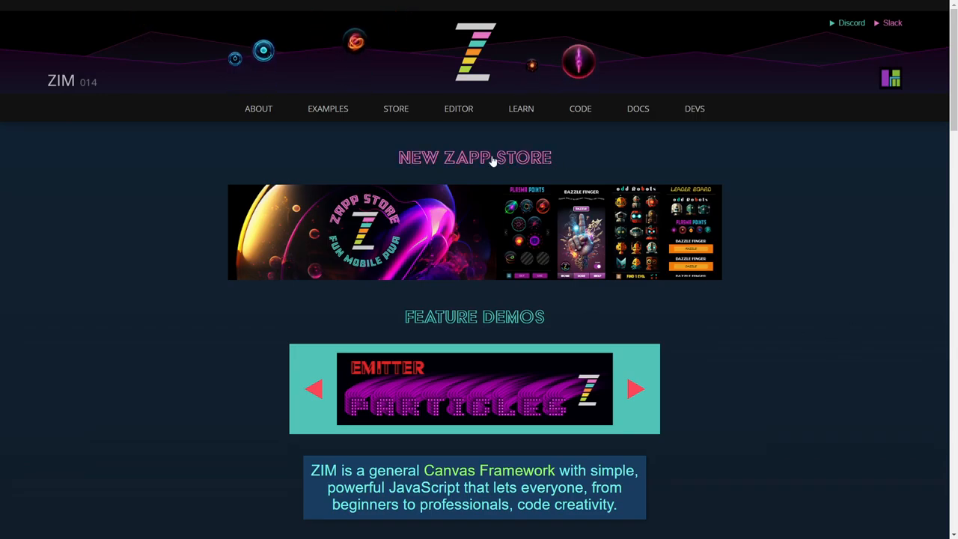
- Go to the EXAMPLES page on zimjs.com to see the featured demos grid
left_click(328, 108)
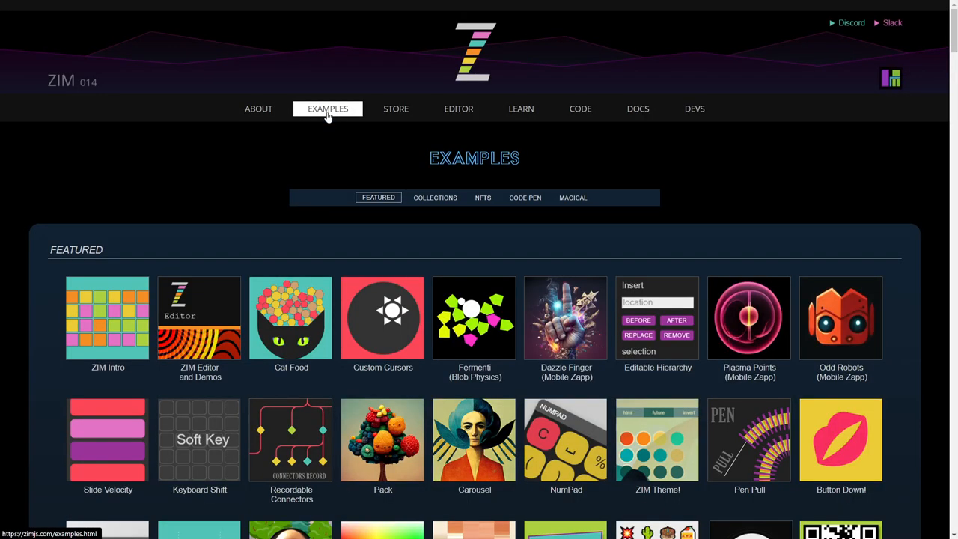
mouse_move(100, 113)
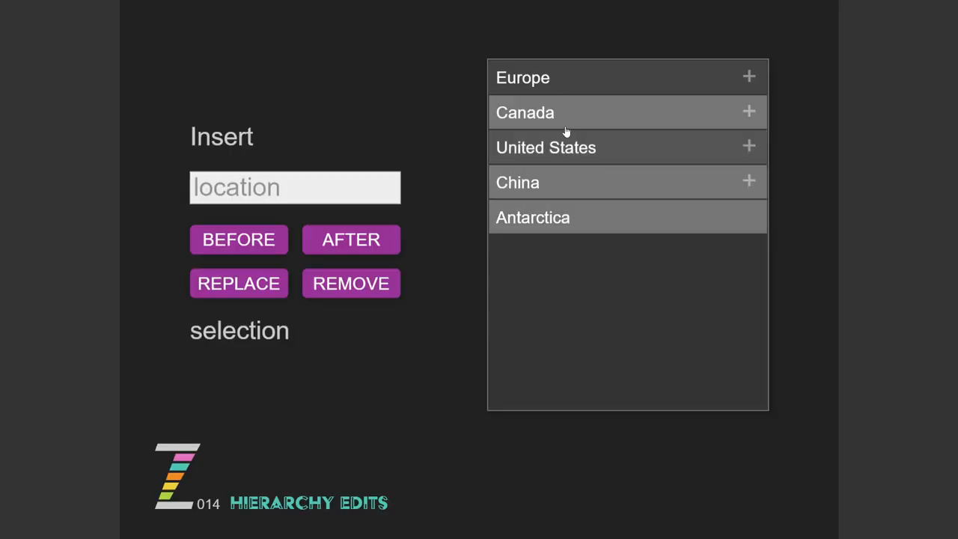
- Expand Canada and Hamilton, then try inserting with an empty location field
left_click(749, 111)
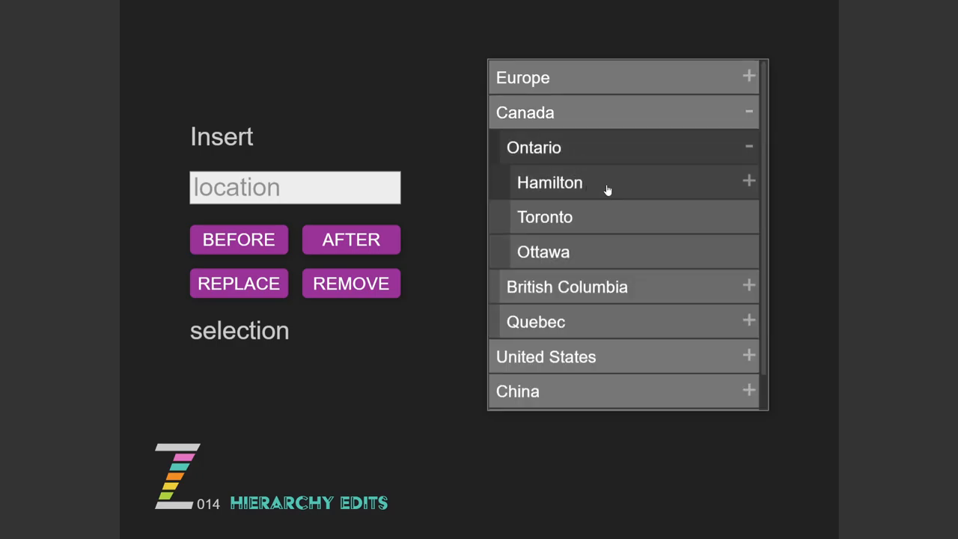
left_click(748, 181)
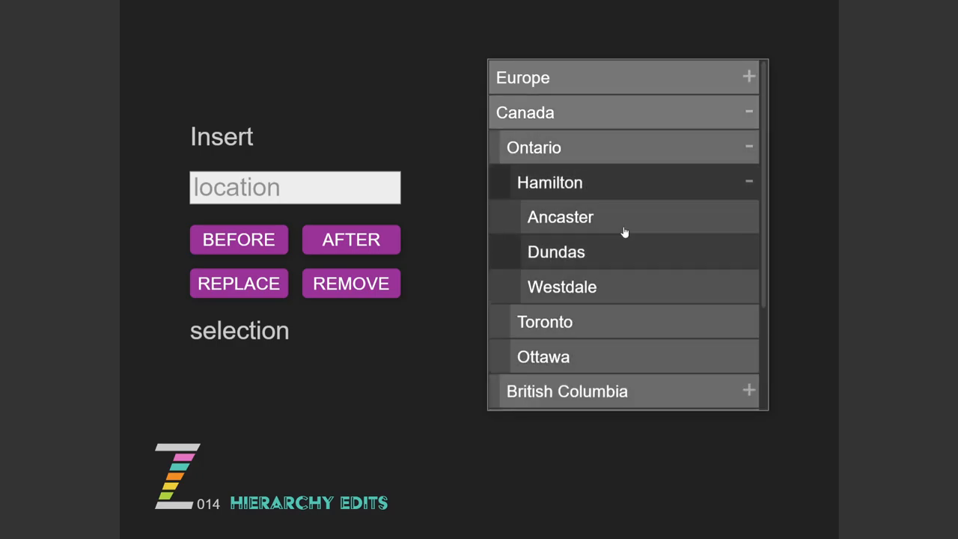
mouse_move(607, 264)
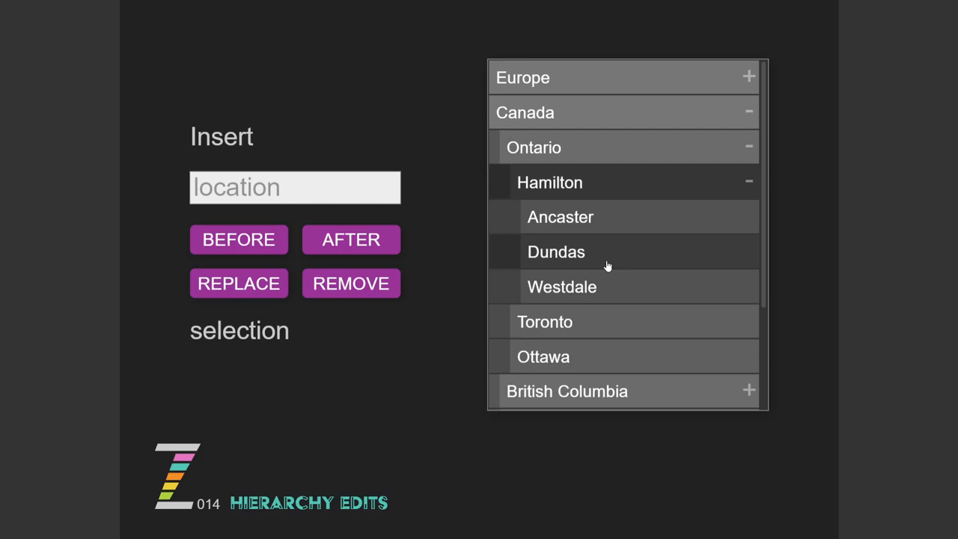
mouse_move(644, 139)
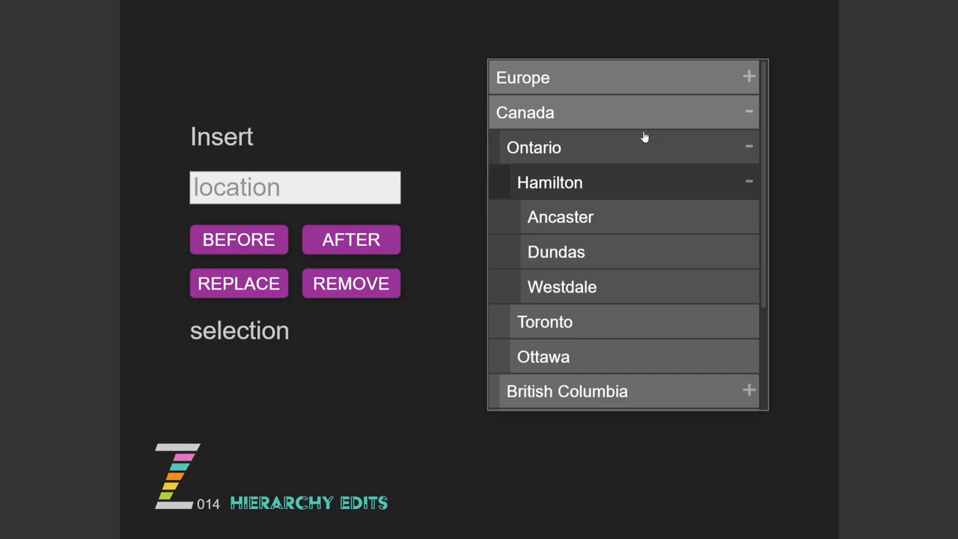
mouse_move(407, 187)
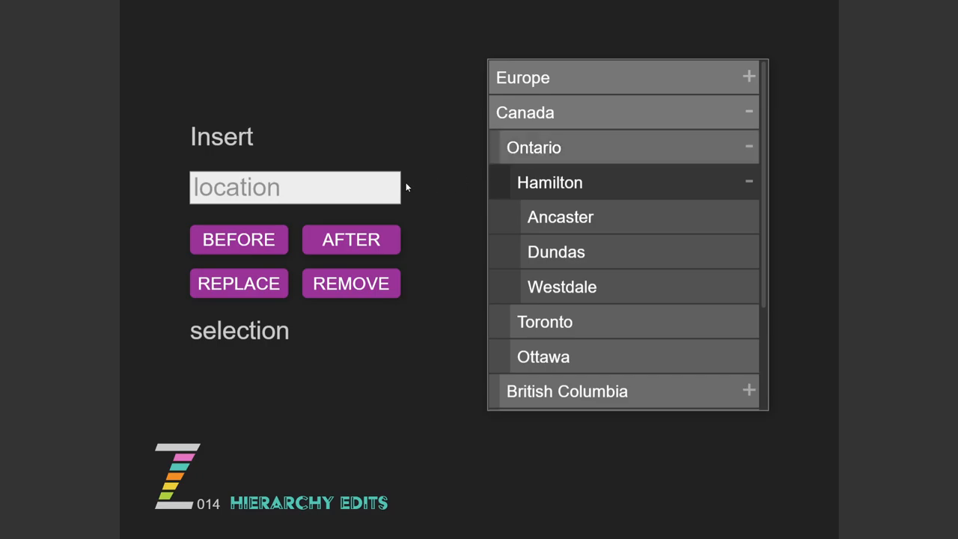
left_click(295, 187)
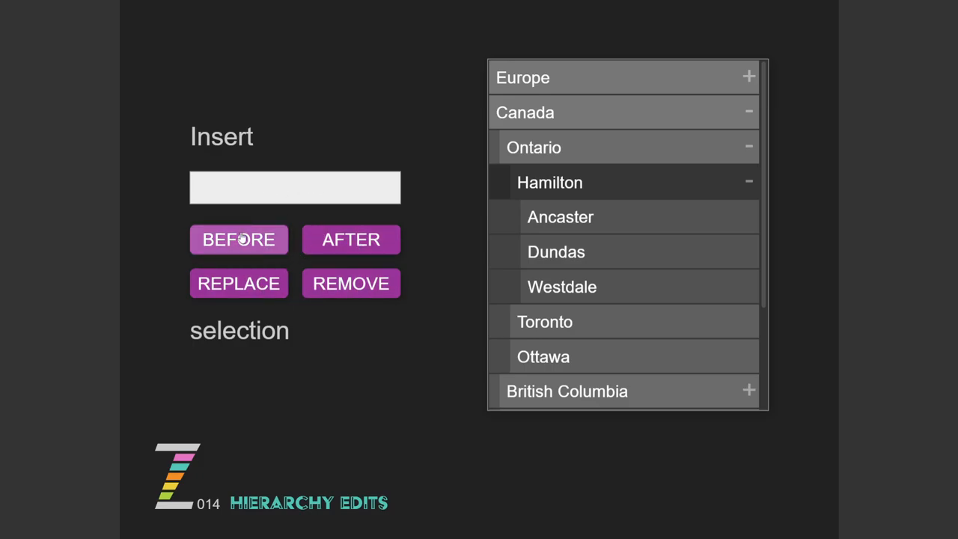
left_click(294, 187)
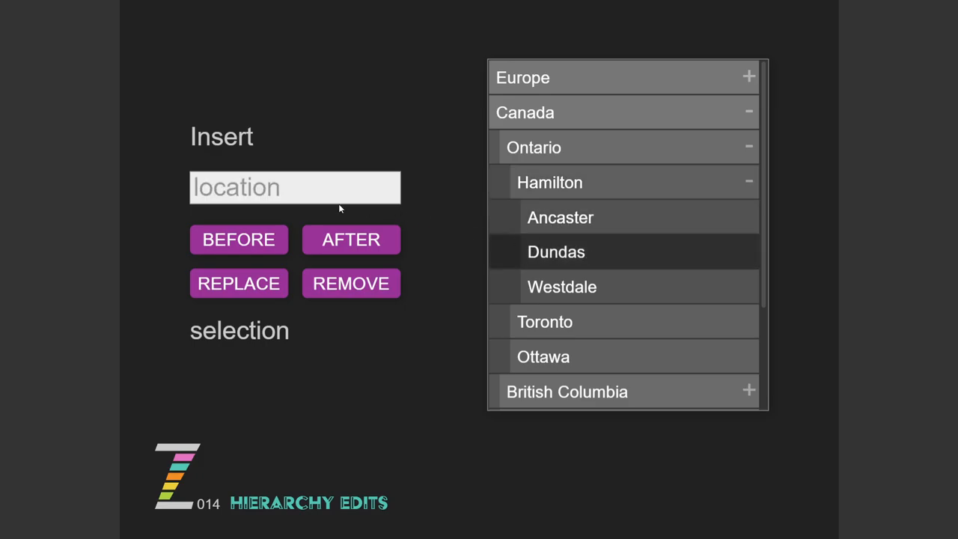
- Enter 'Binbrook', insert it after Dundas, and select the new Binbrook entry
type("Bim")
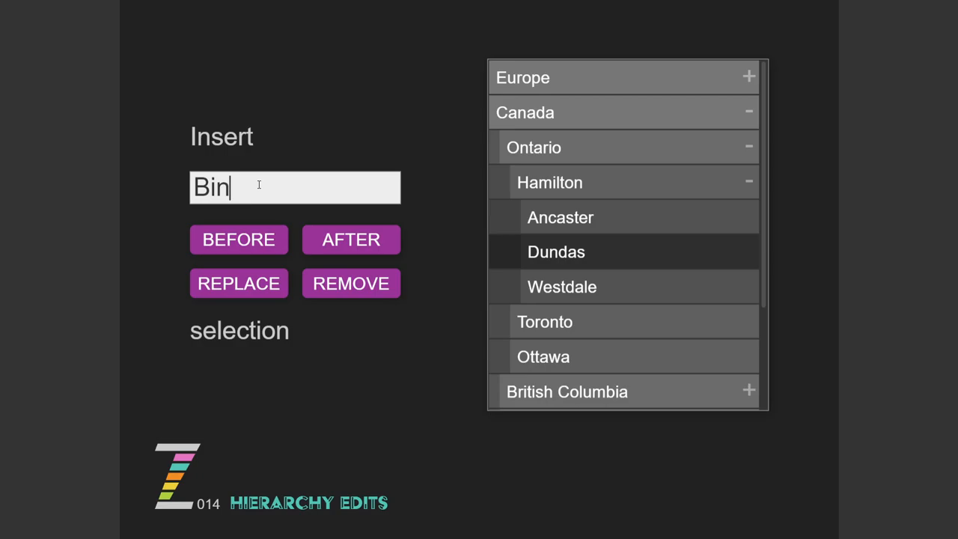
type("brook")
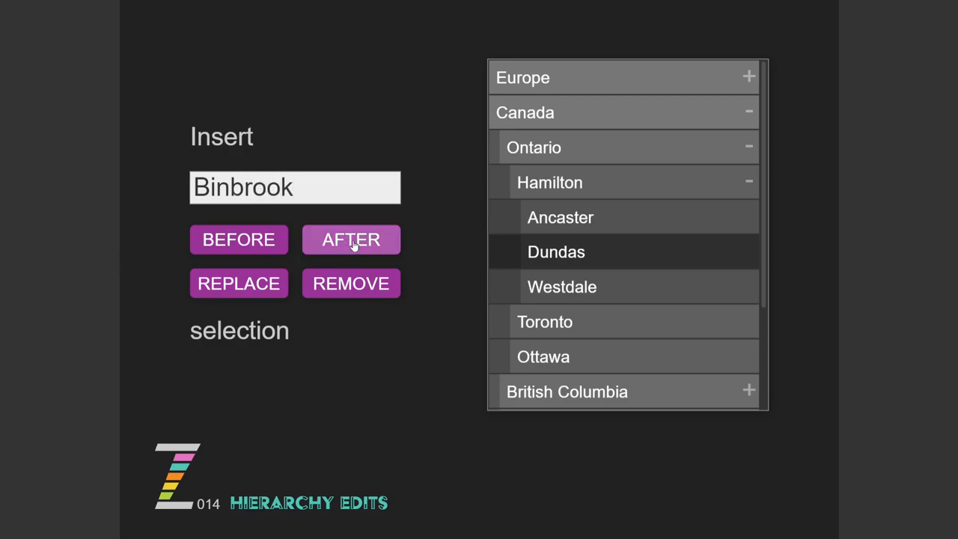
left_click(351, 240)
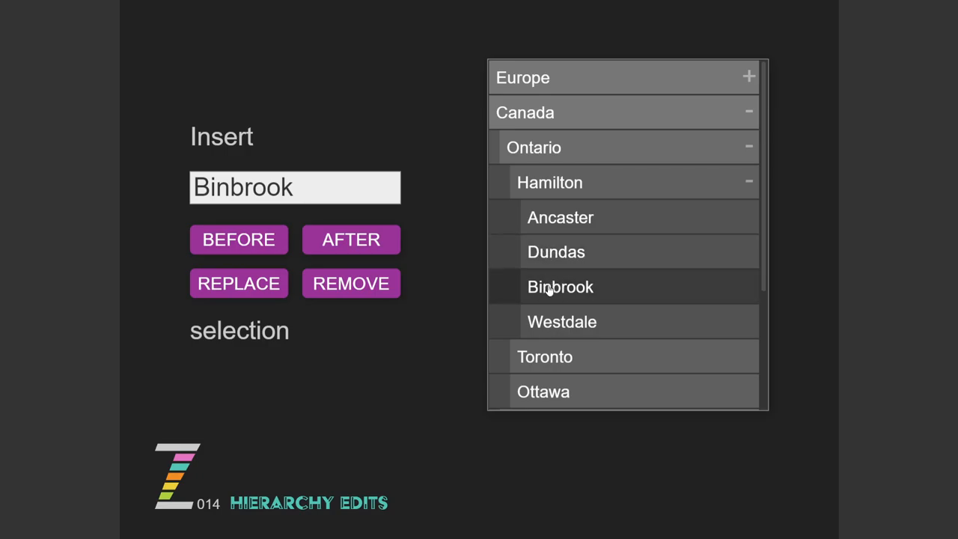
left_click(350, 283)
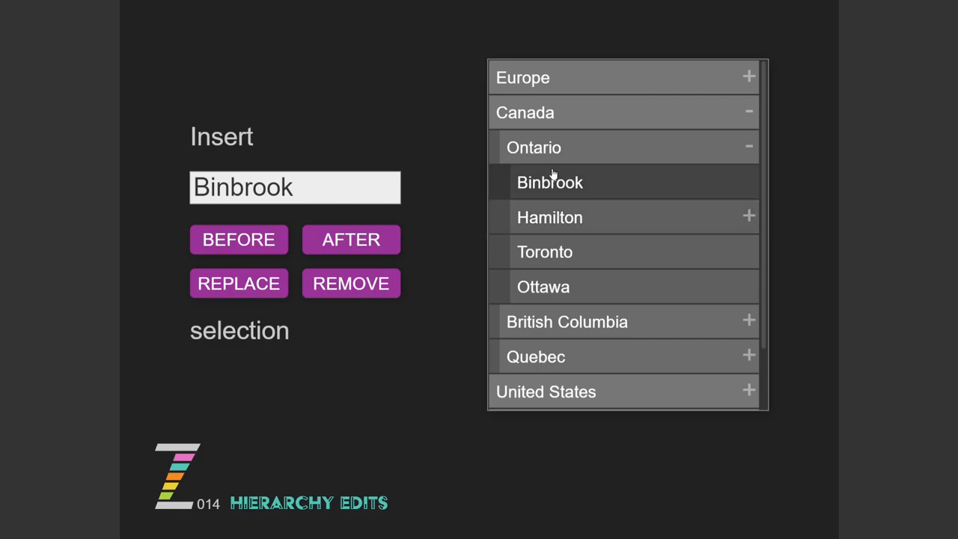
mouse_move(569, 241)
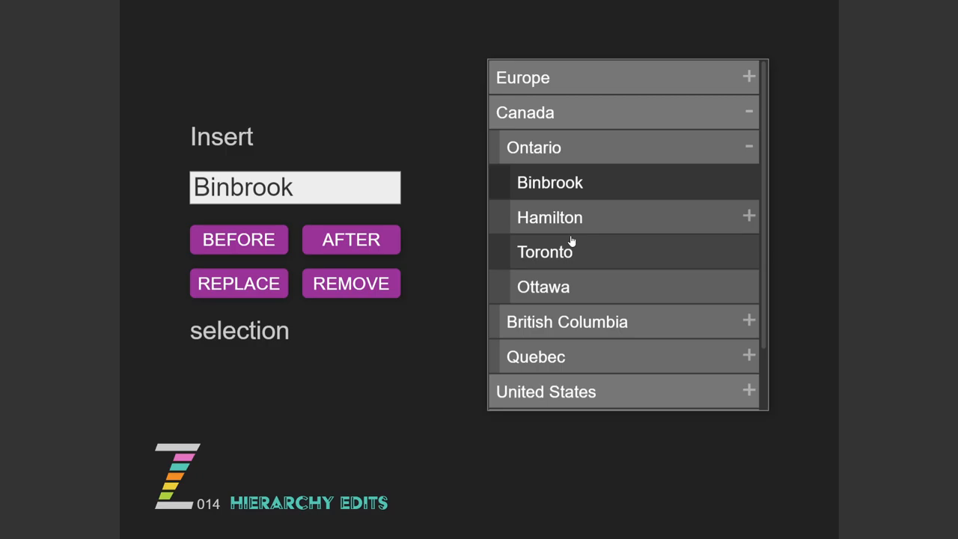
mouse_move(599, 347)
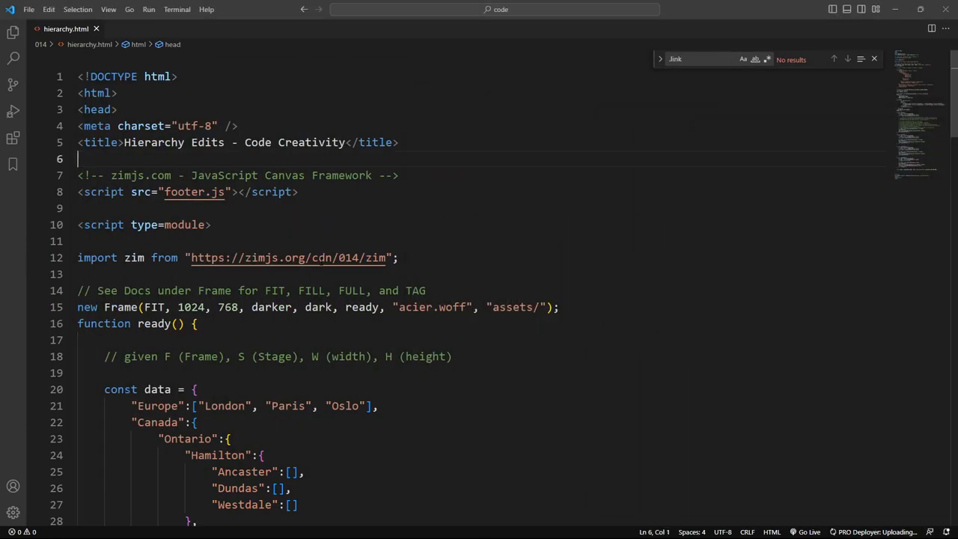
- Highlight version 014 in the import URL and scroll through the data and button code
double_click(348, 258)
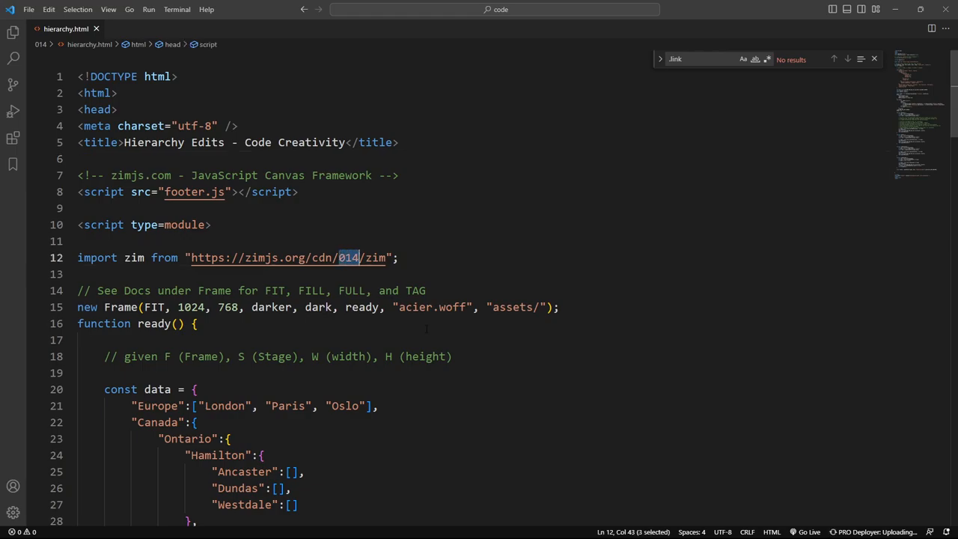
scroll("down", 3)
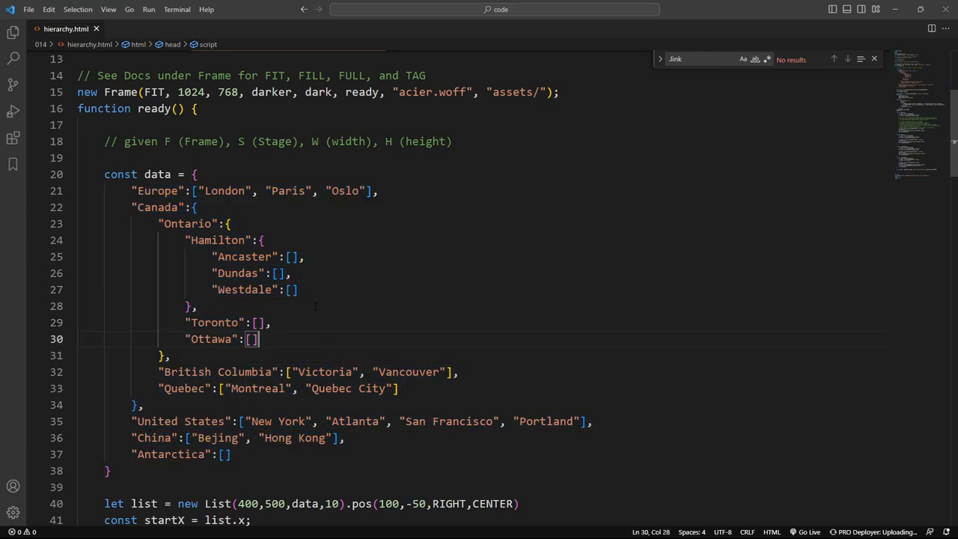
scroll("down", 3)
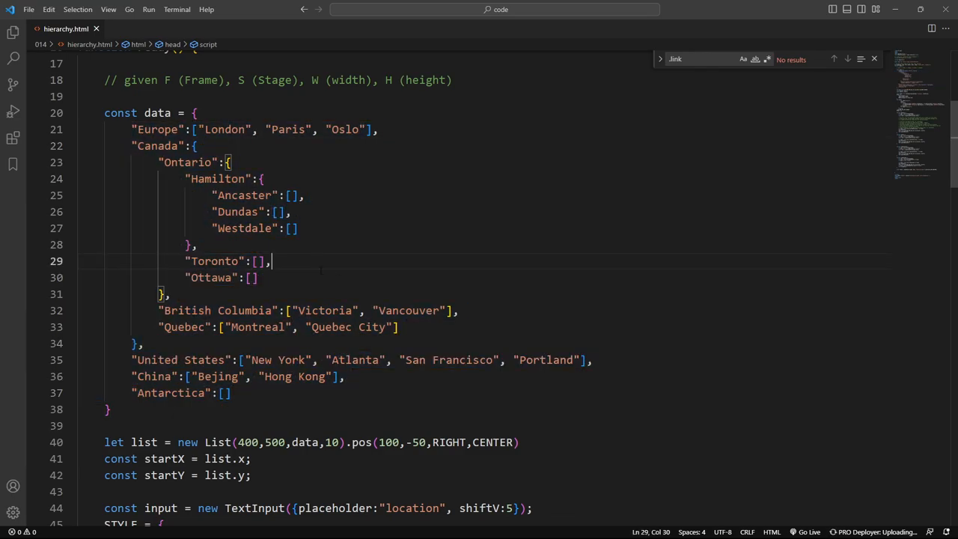
scroll("down", 3)
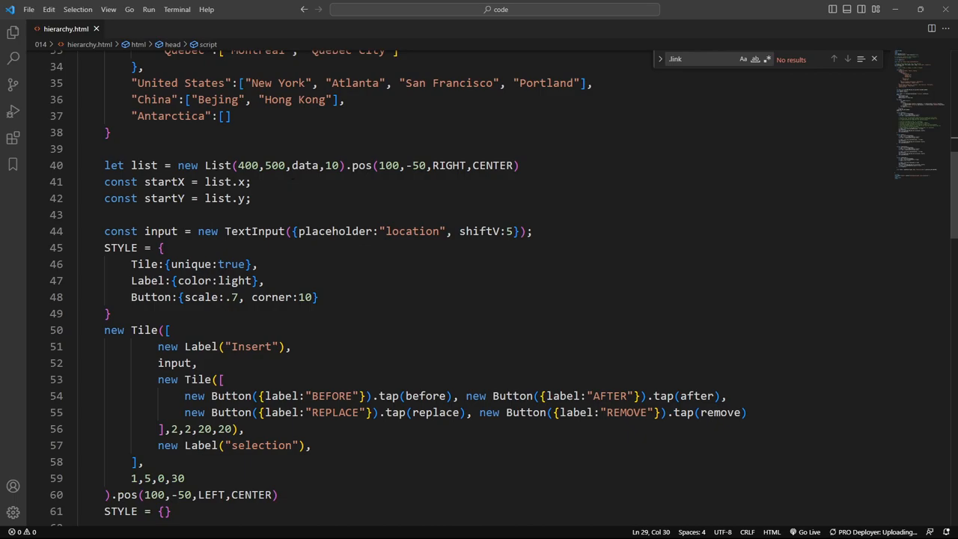
left_click_drag(178, 166, 319, 165)
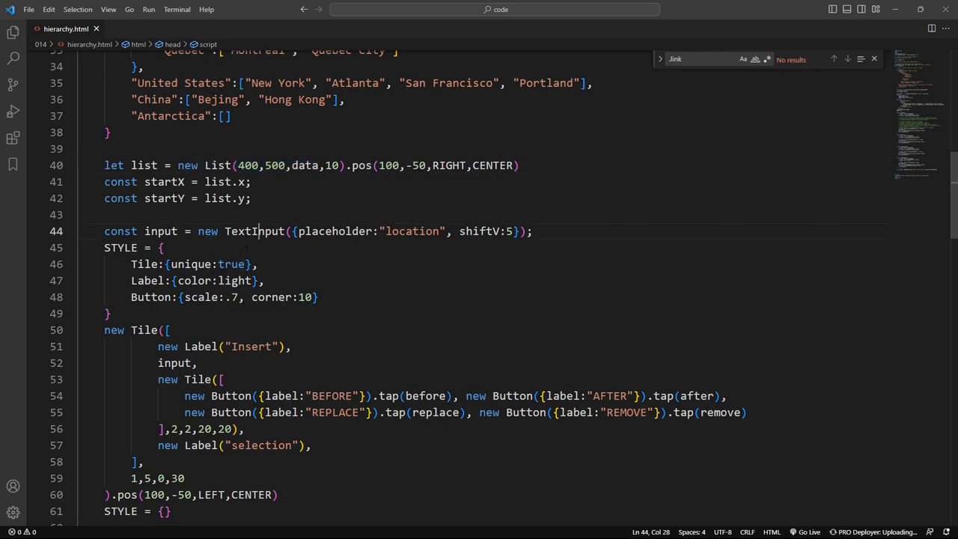
scroll("down", 3)
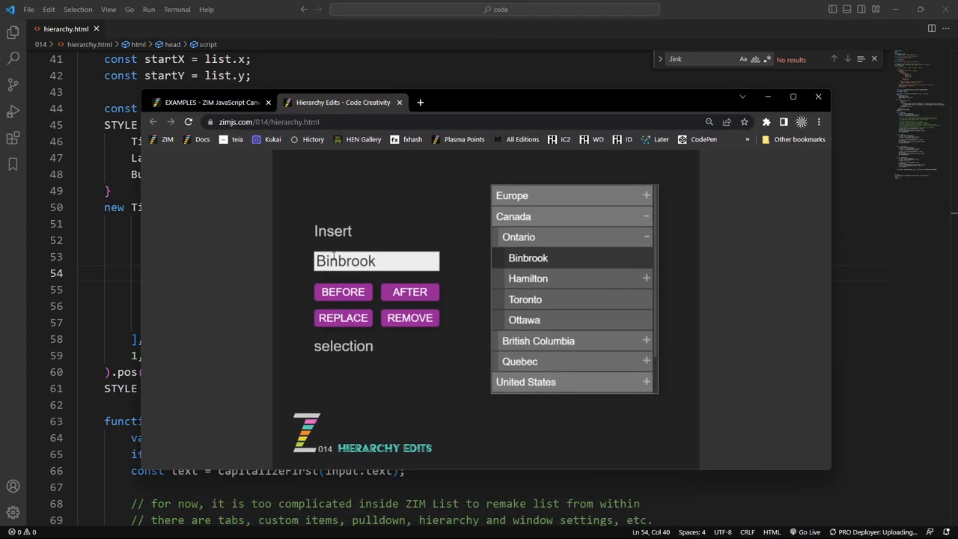
mouse_move(409, 292)
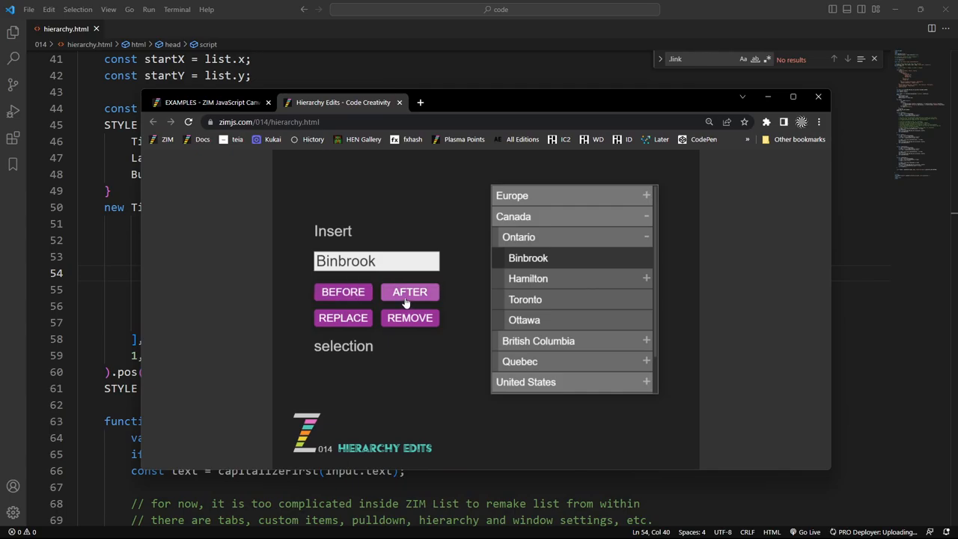
left_click(410, 292)
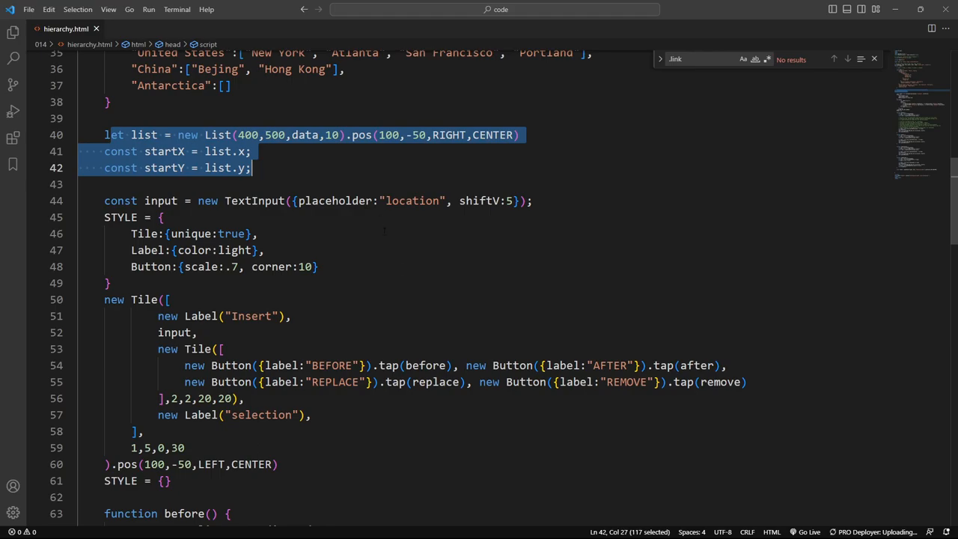
scroll("down", 3)
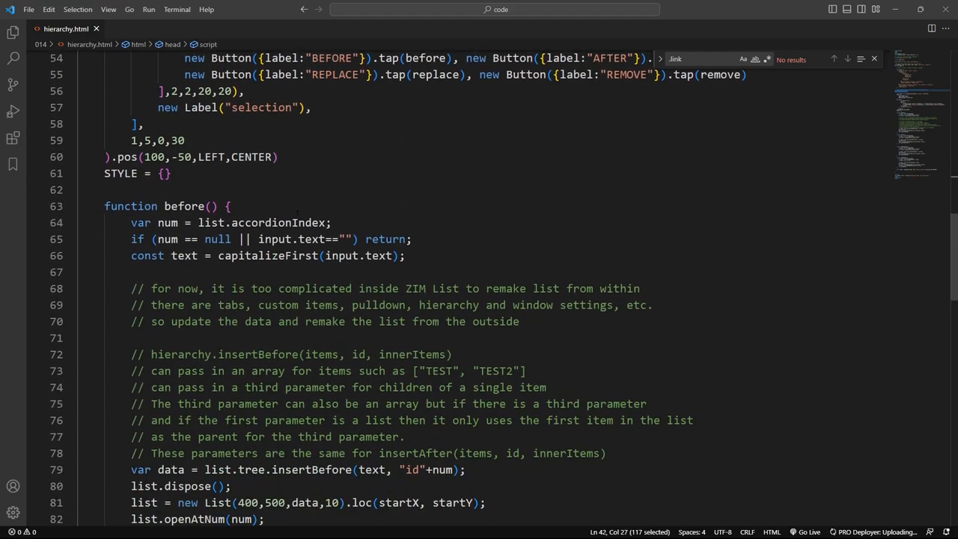
scroll("down", 3)
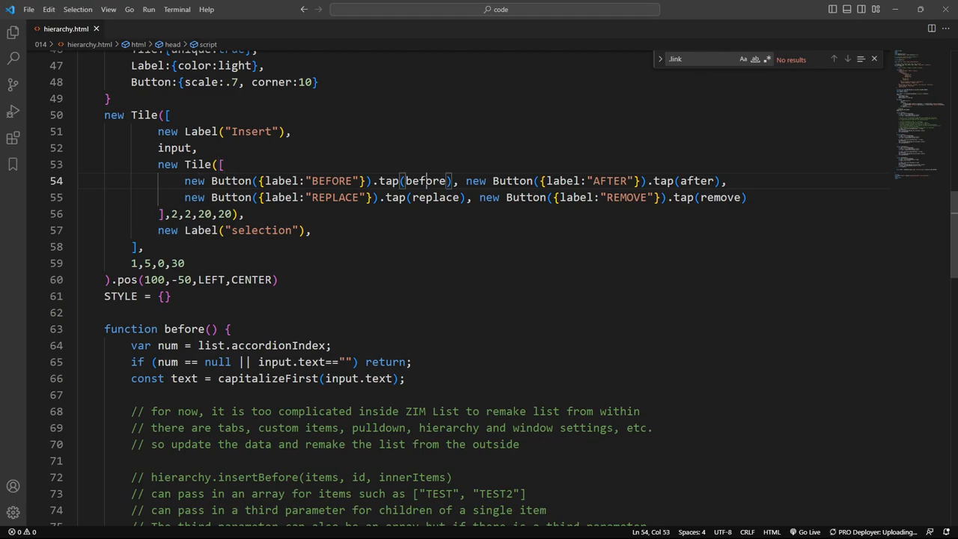
double_click(512, 181)
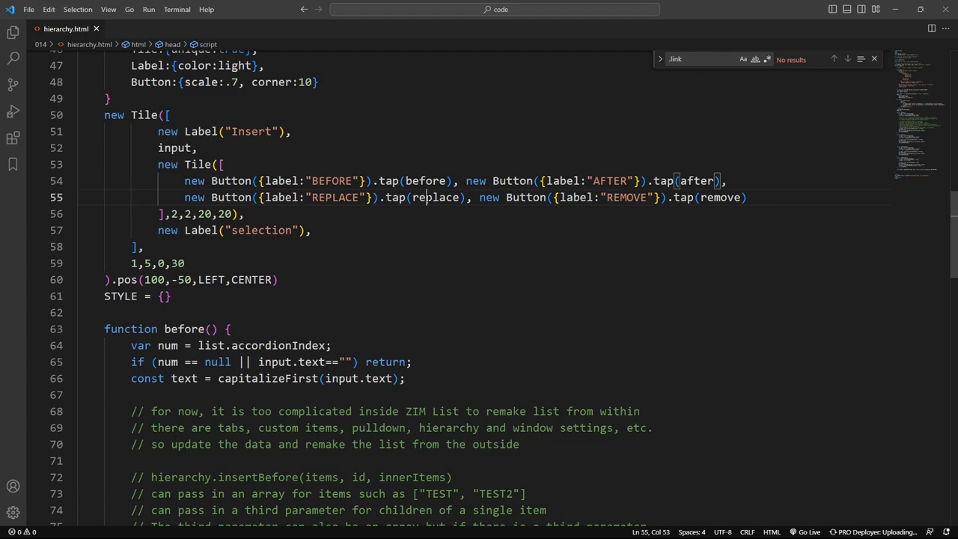
scroll("down", 3)
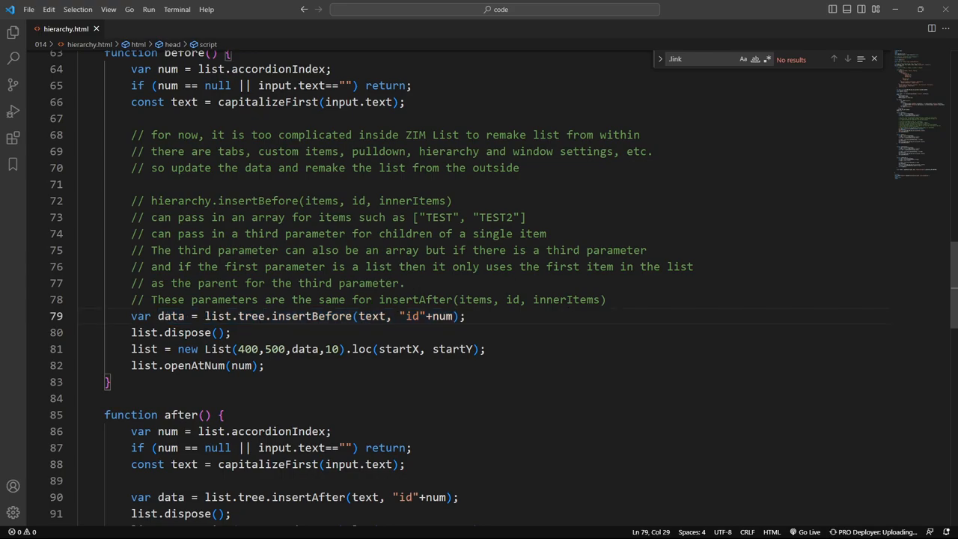
double_click(233, 316)
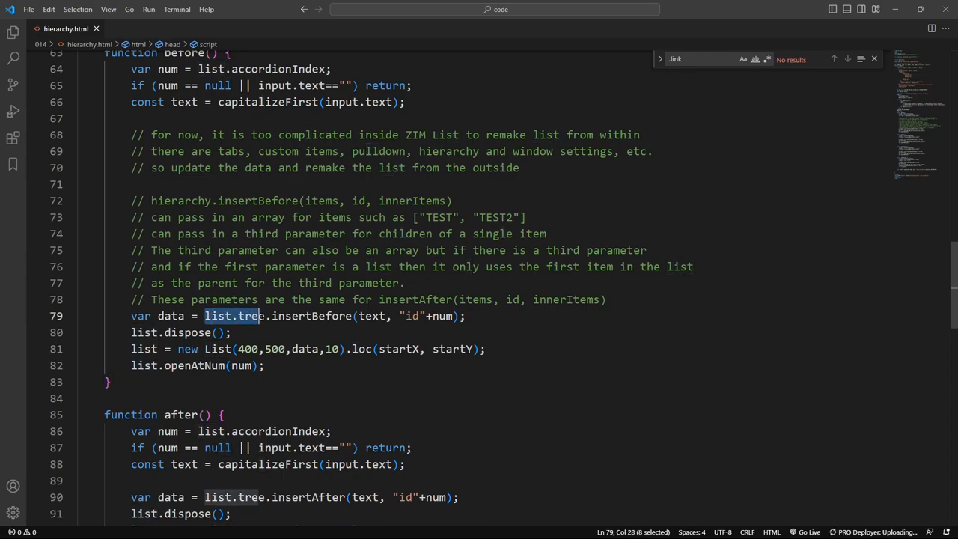
left_click(271, 316)
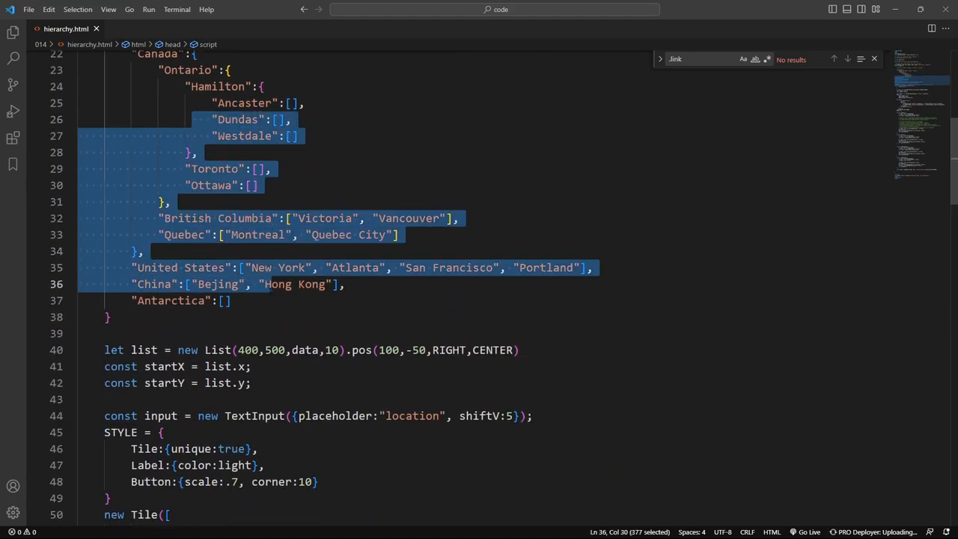
scroll("down", 3)
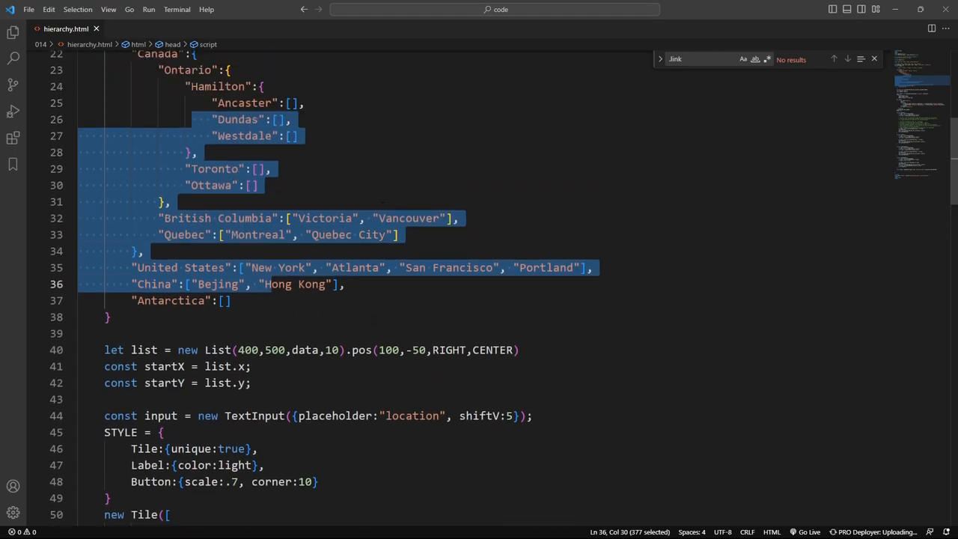
scroll("up", 3)
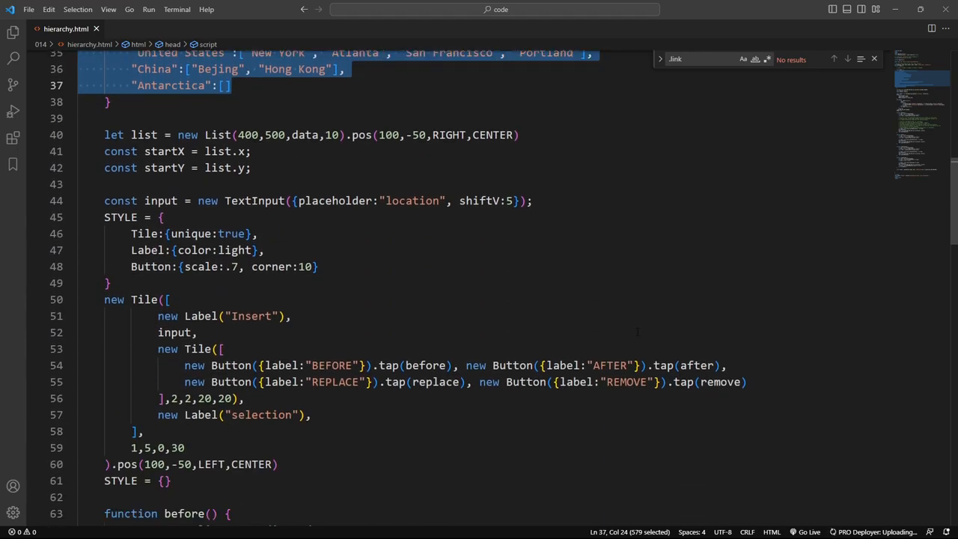
scroll("down", 3)
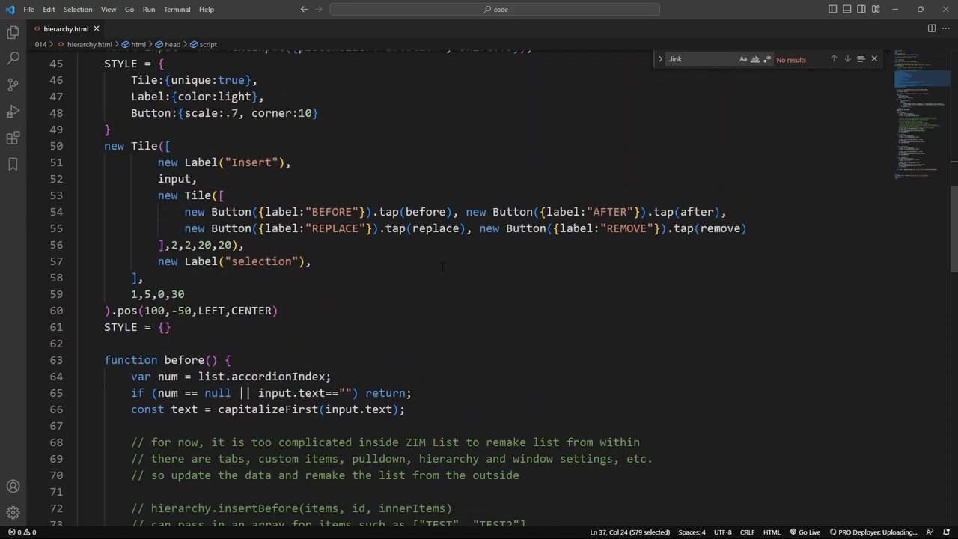
scroll("down", 3)
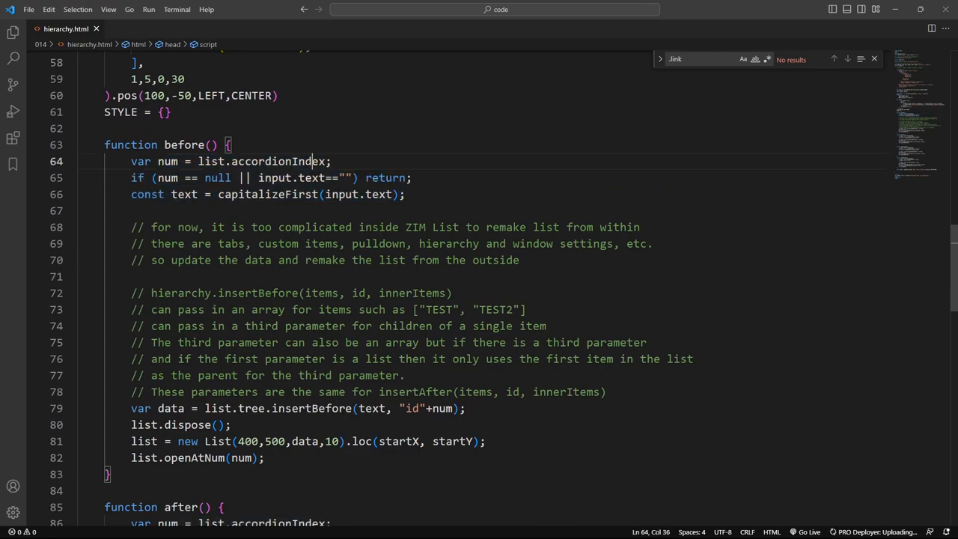
left_click_drag(312, 161, 353, 177)
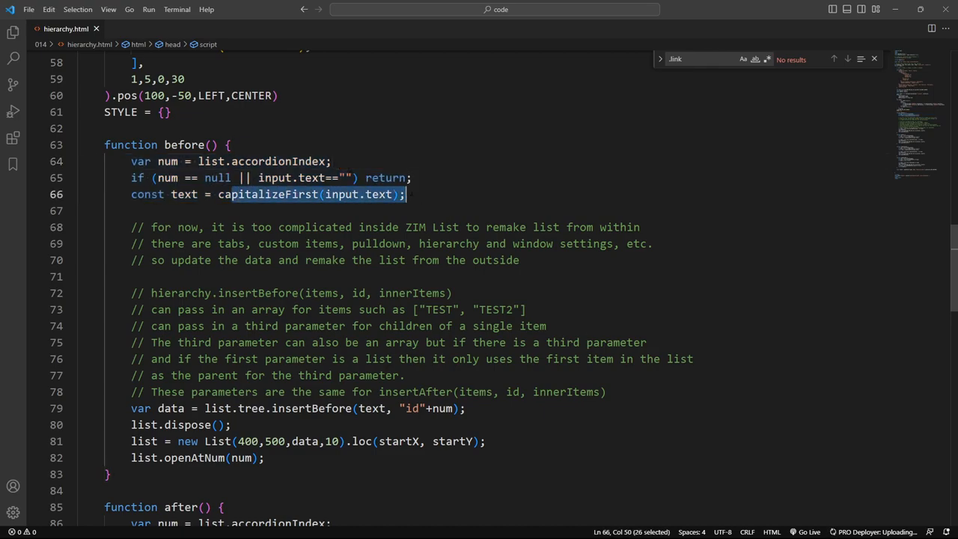
scroll("down", 3)
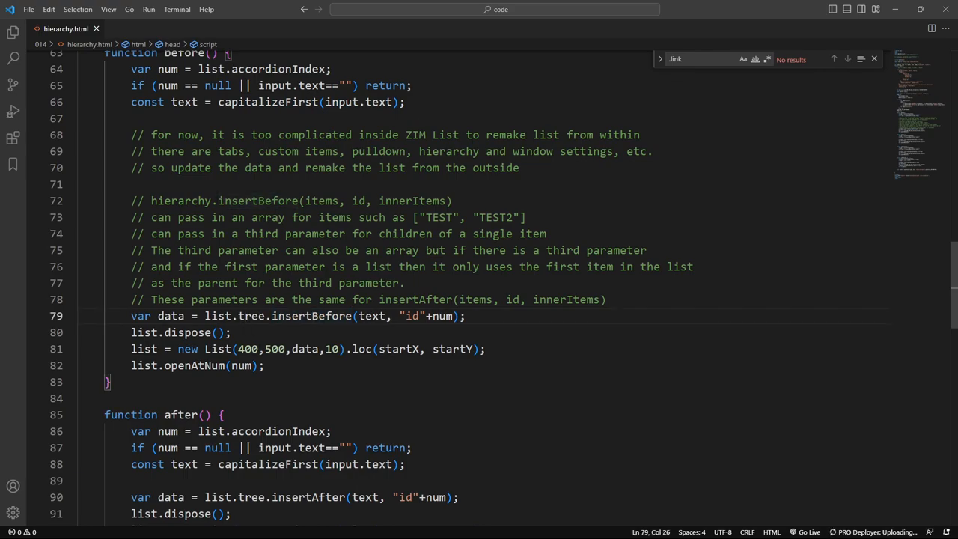
double_click(372, 316)
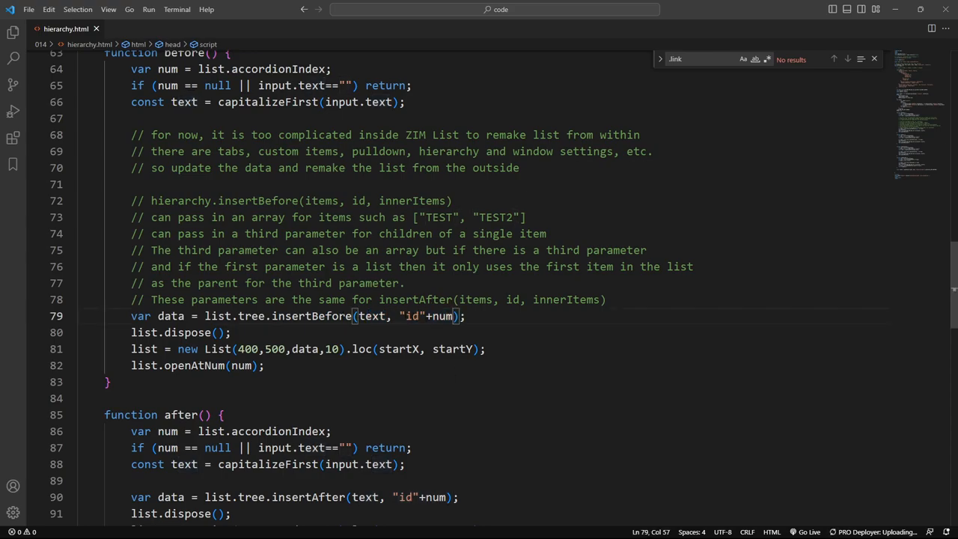
double_click(411, 316)
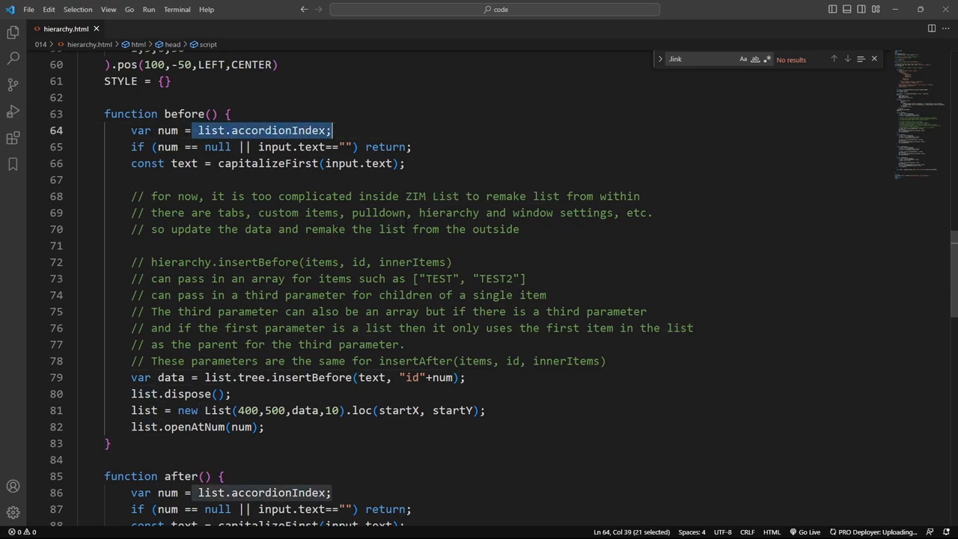
scroll("down", 3)
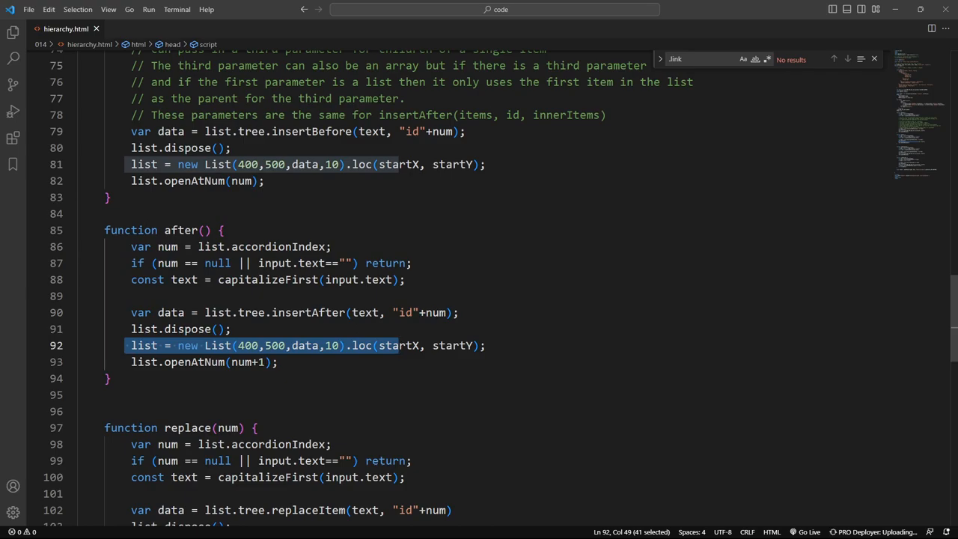
left_click(244, 362)
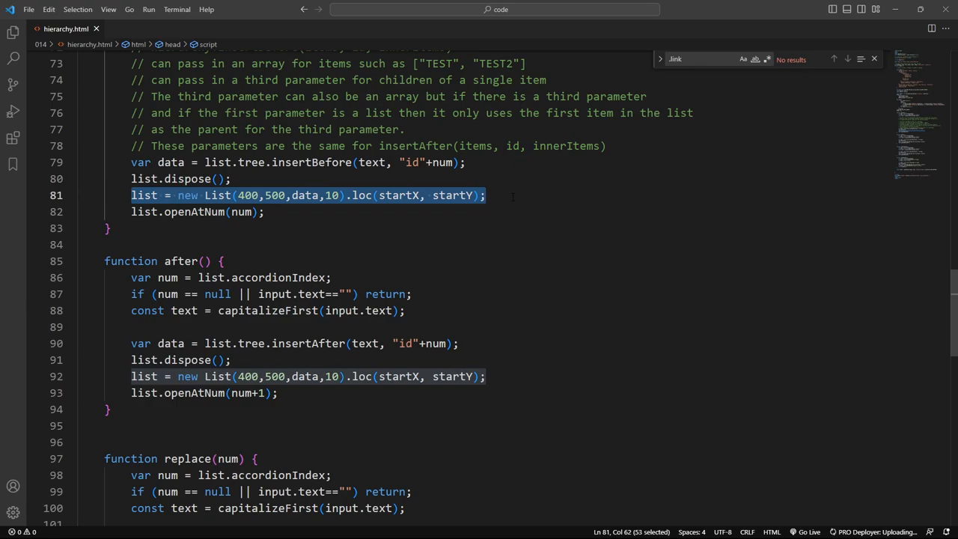
left_click(161, 163)
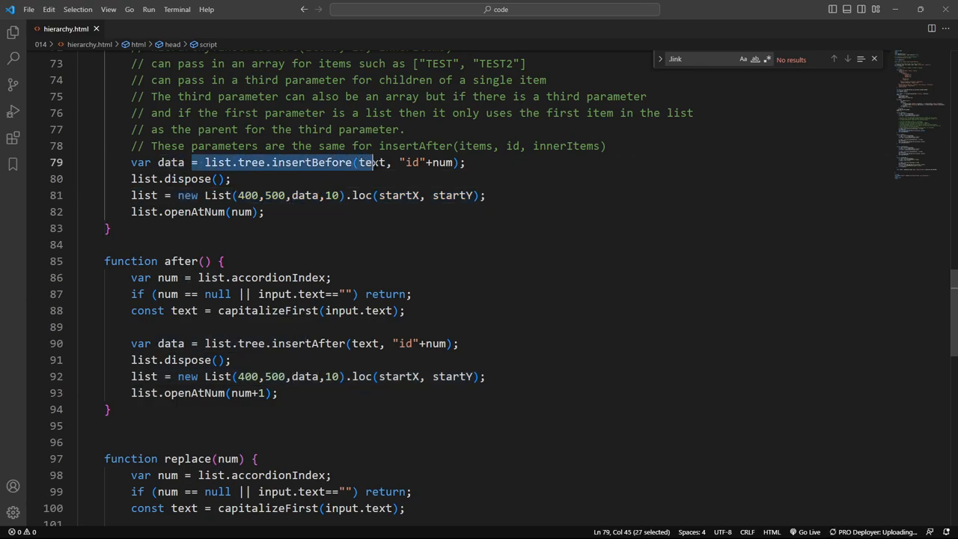
double_click(305, 195)
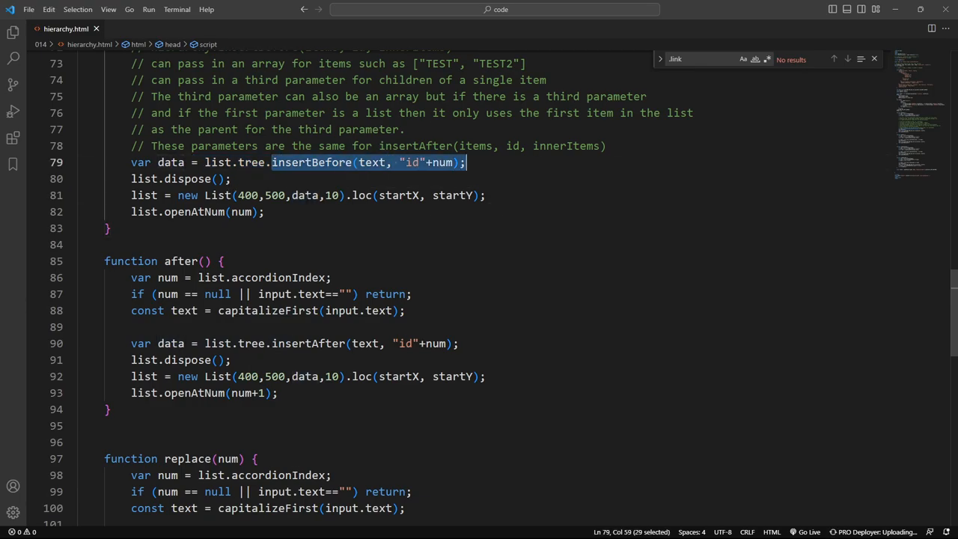
double_click(304, 195)
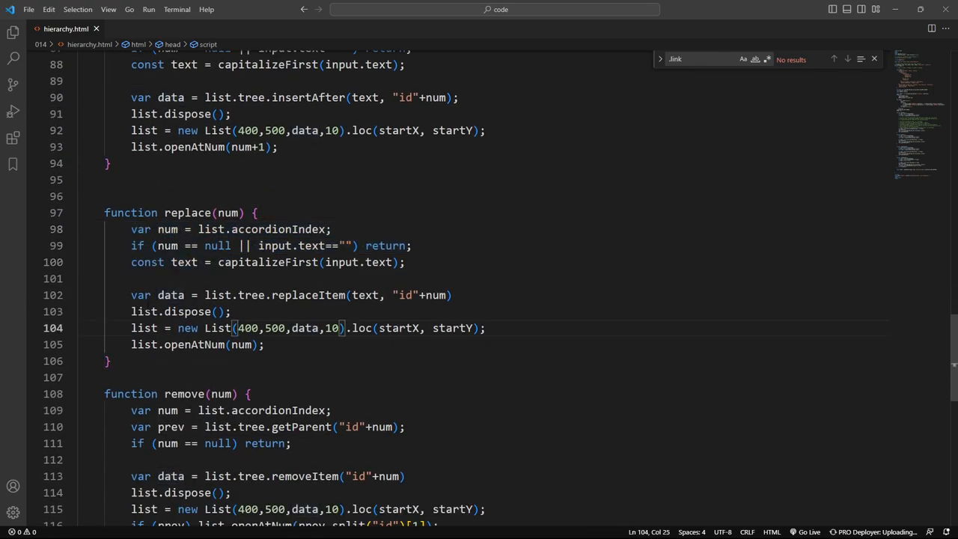
left_click(369, 295)
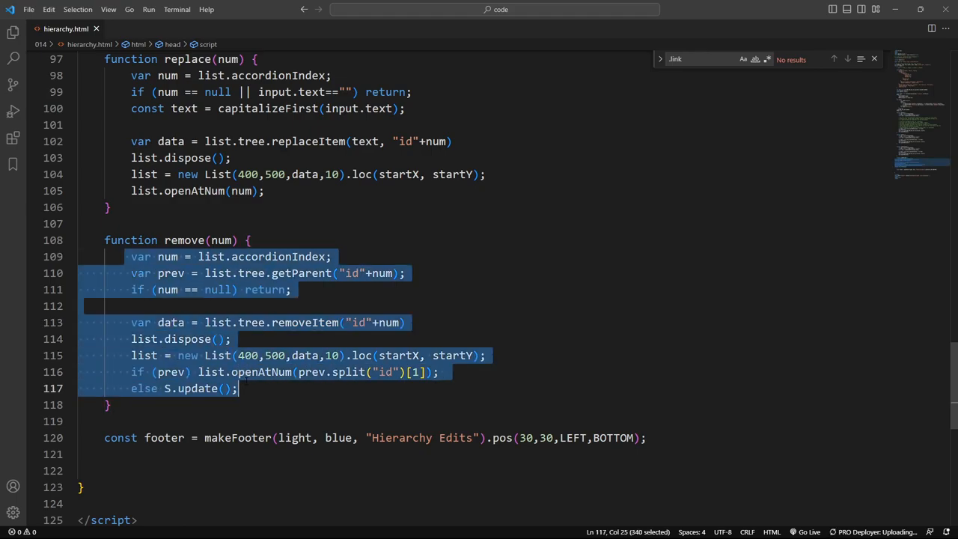
left_click(300, 372)
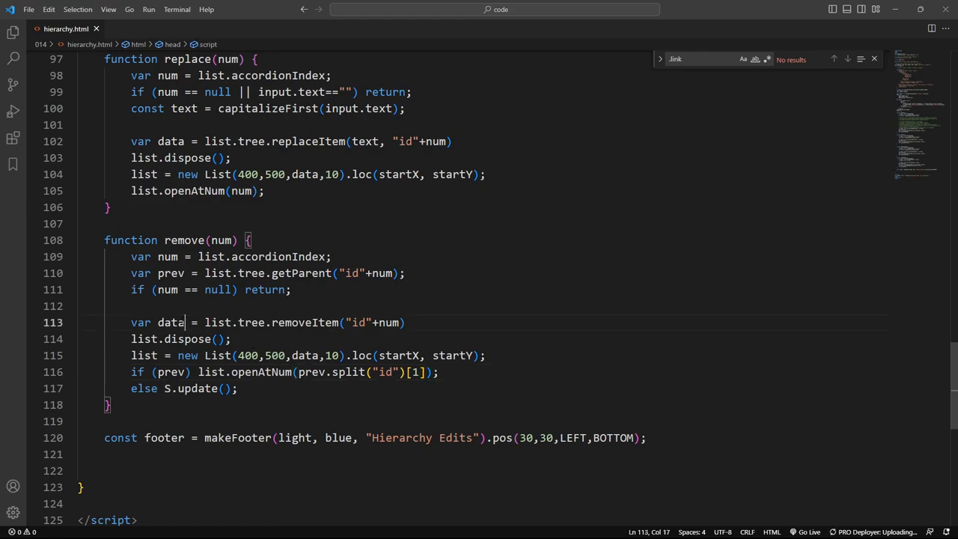
double_click(170, 322)
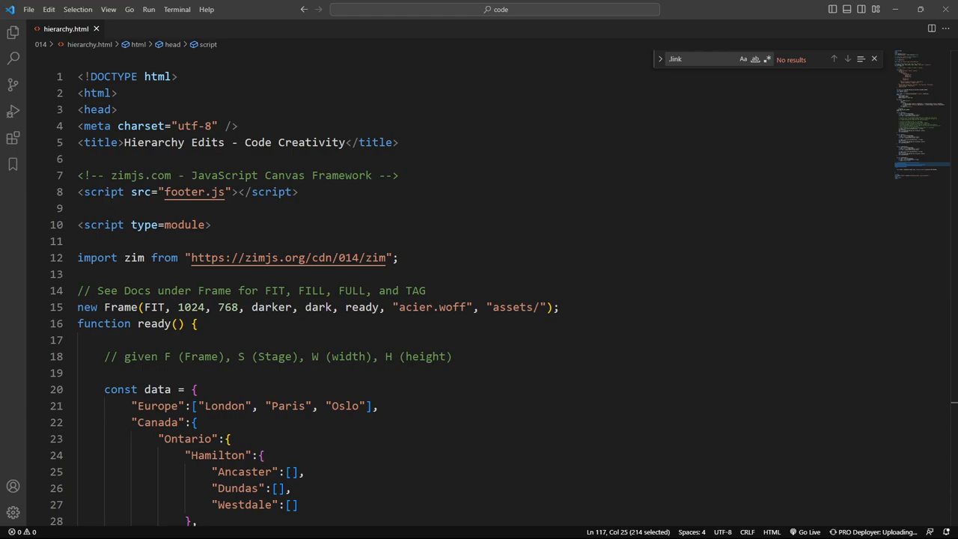
mouse_move(344, 51)
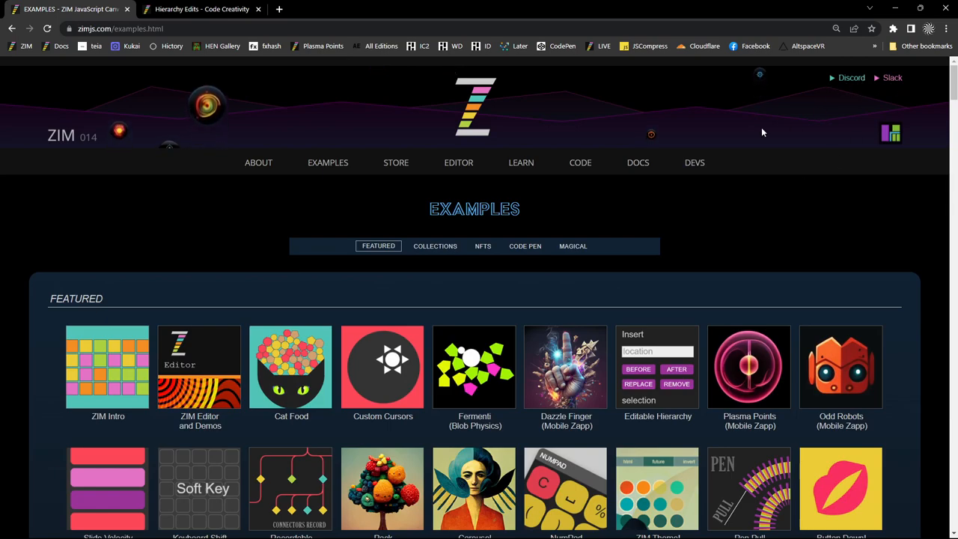
mouse_move(782, 209)
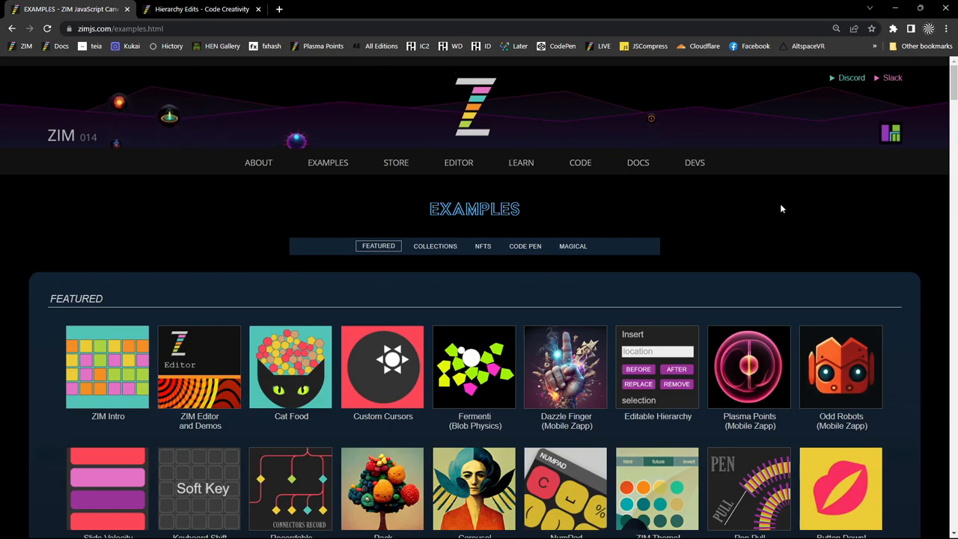